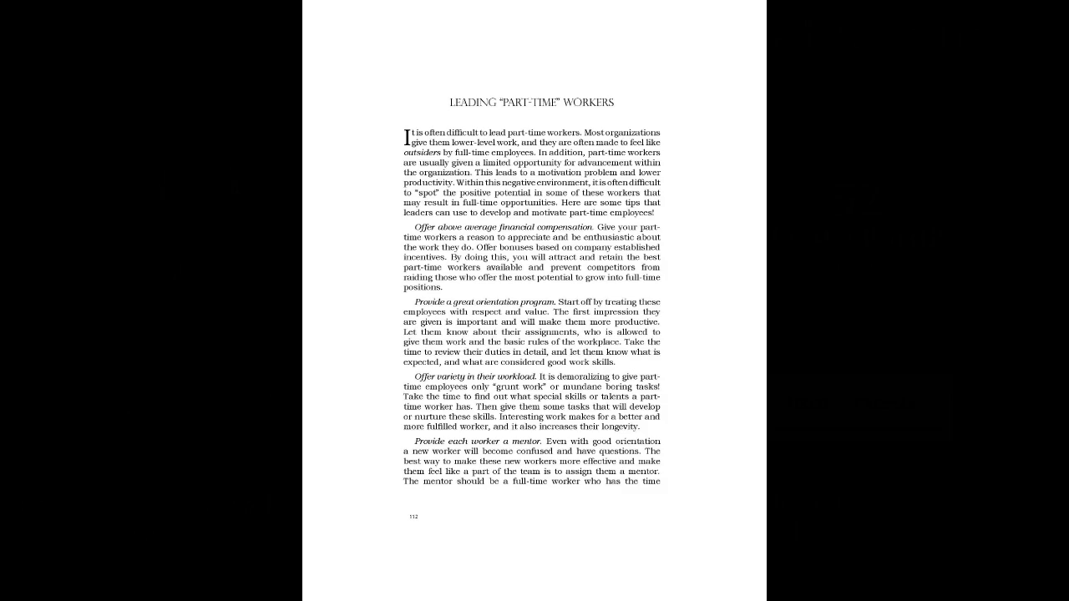
{"action": "scroll", "scroll_direction": "down", "scroll_amount": 3}
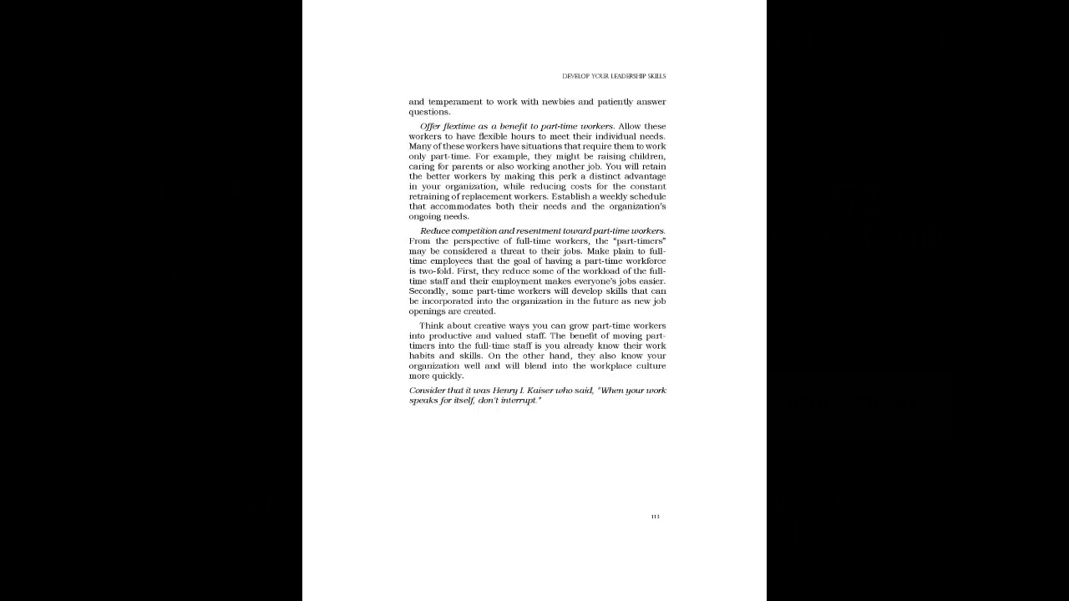